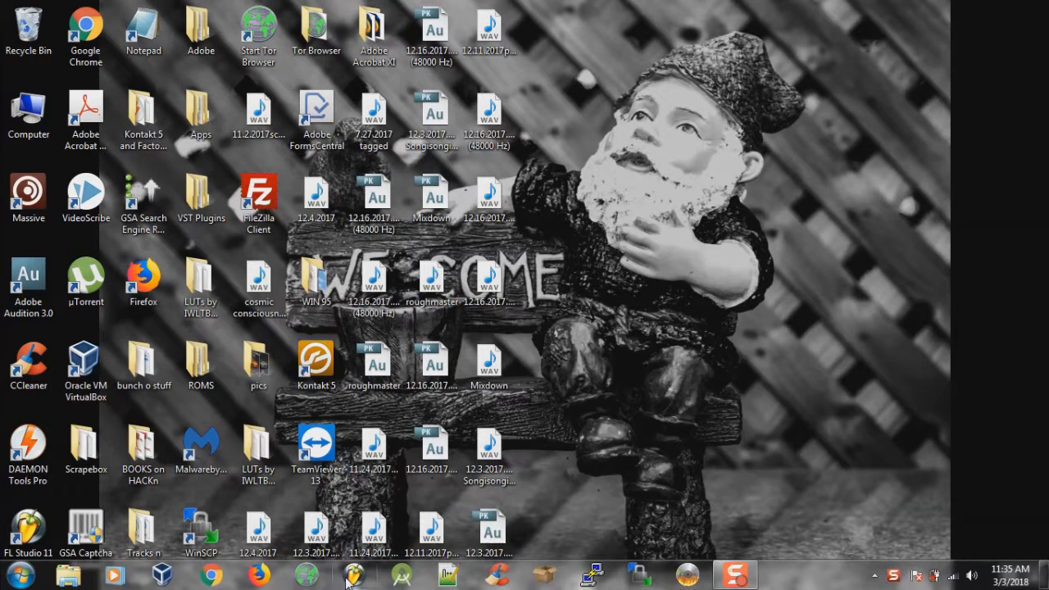
{"action": "mouse_move", "coordinate": [354, 575]}
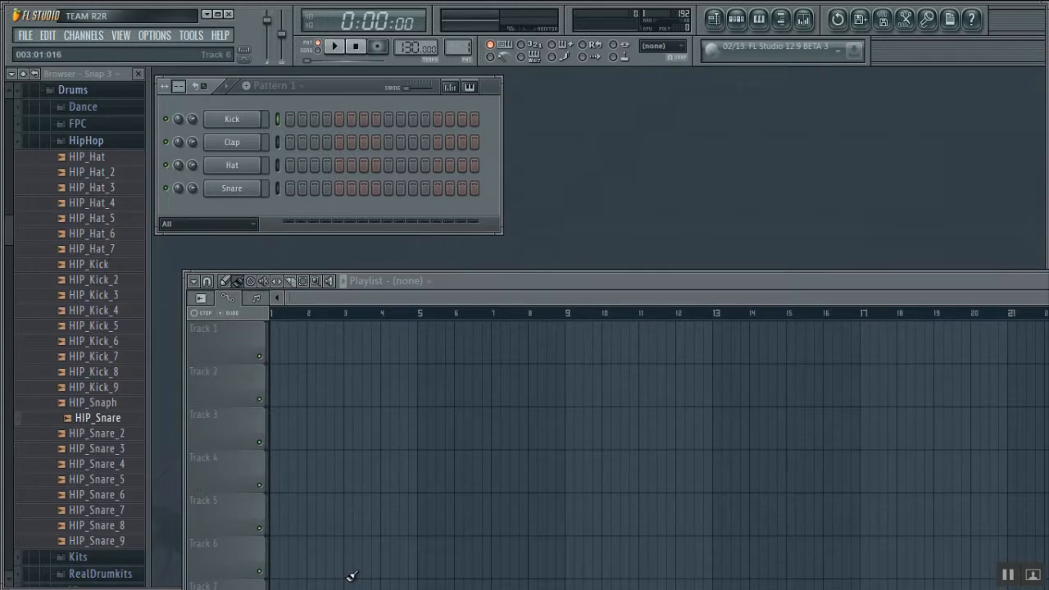
{"action": "mouse_move", "coordinate": [172, 46]}
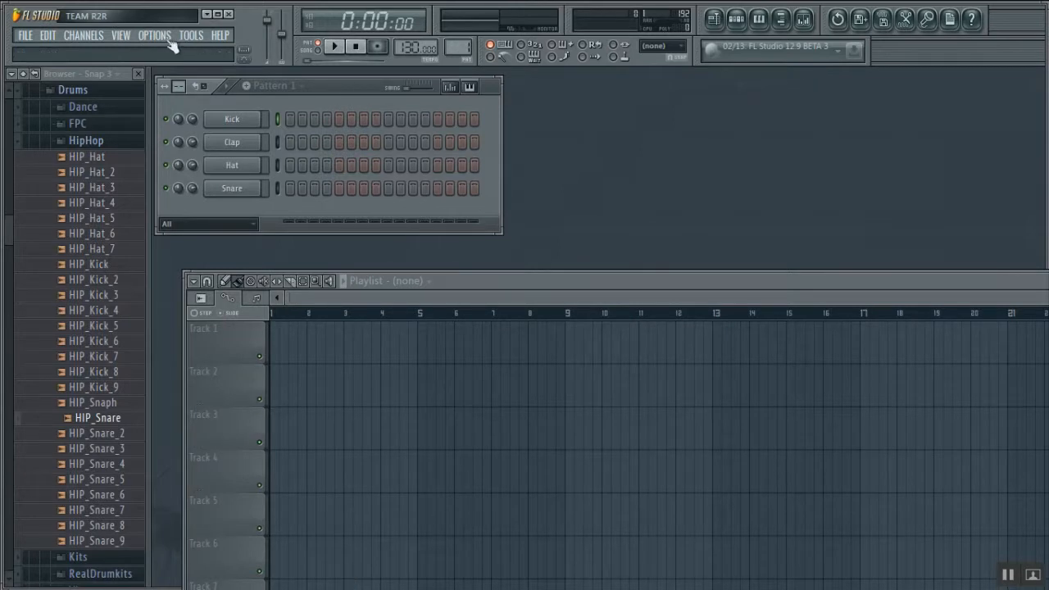
Show the MIDI settings with the Akai MPD26 listed and rescan the connected devices.
{"action": "left_click", "coordinate": [154, 35]}
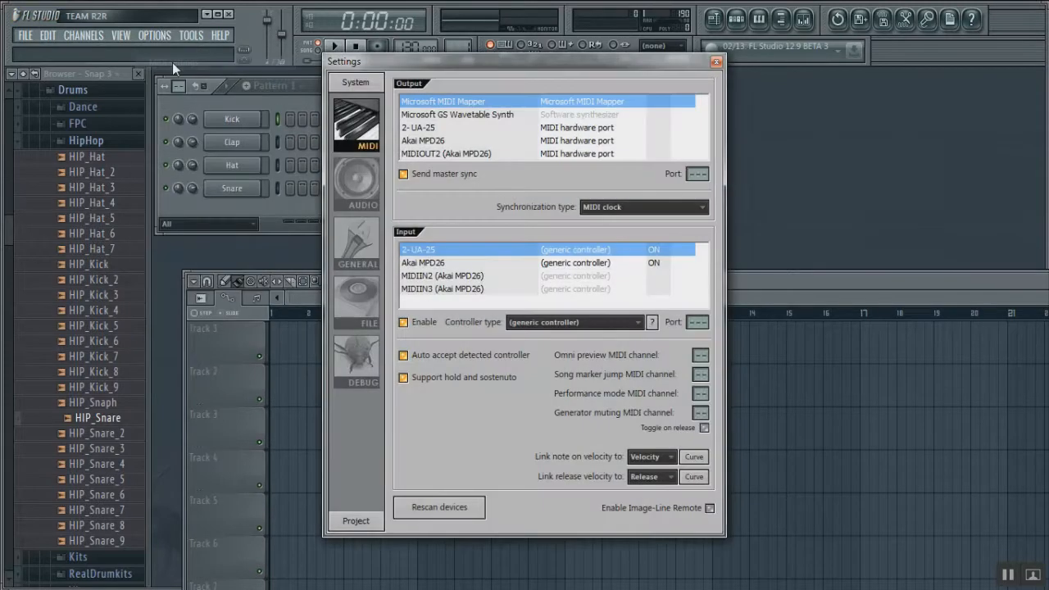
{"action": "mouse_move", "coordinate": [479, 123]}
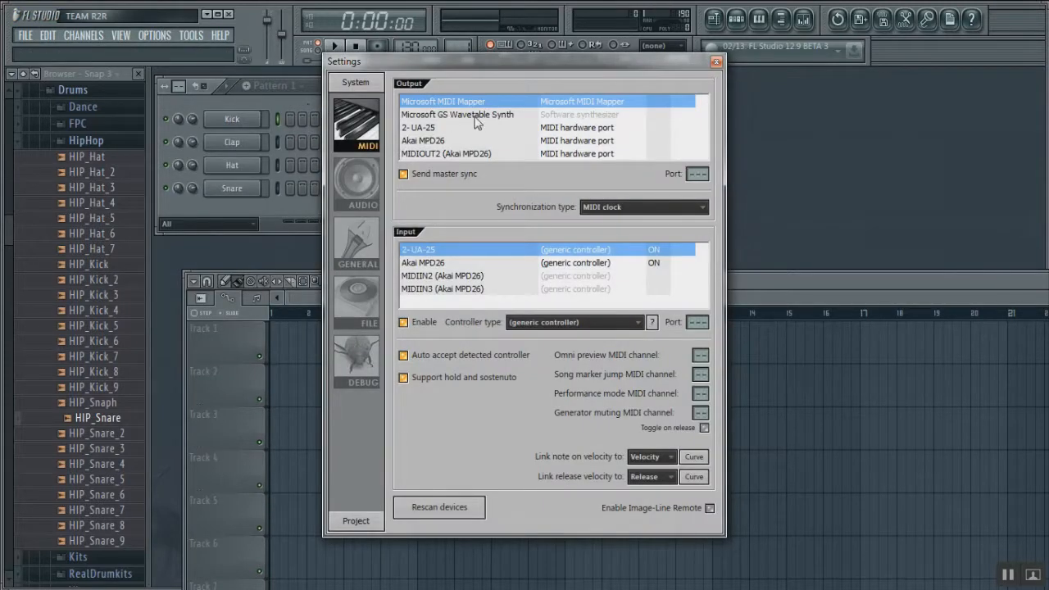
{"action": "mouse_move", "coordinate": [426, 167]}
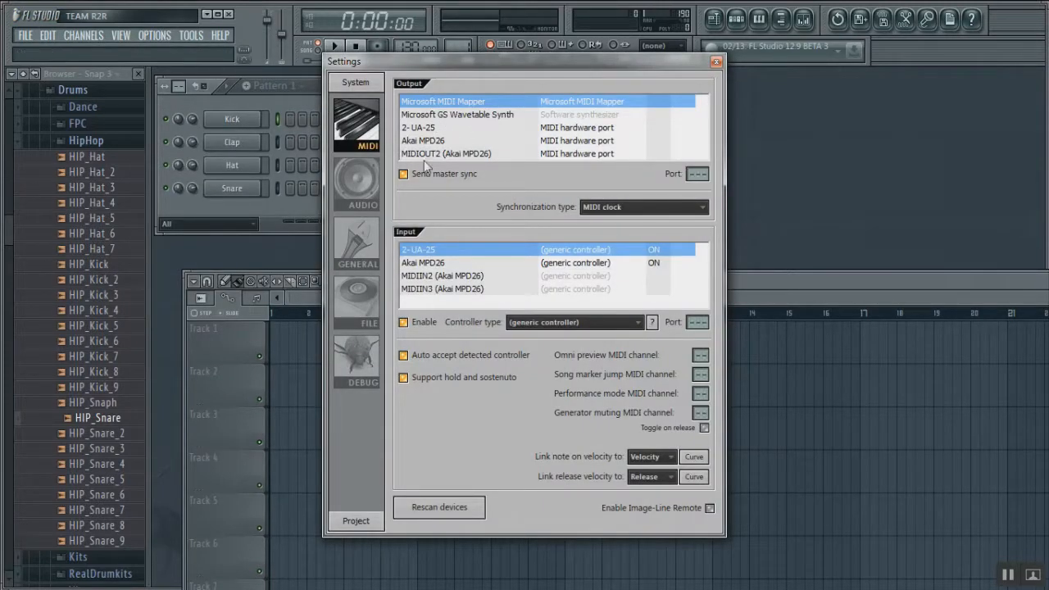
{"action": "mouse_move", "coordinate": [417, 281]}
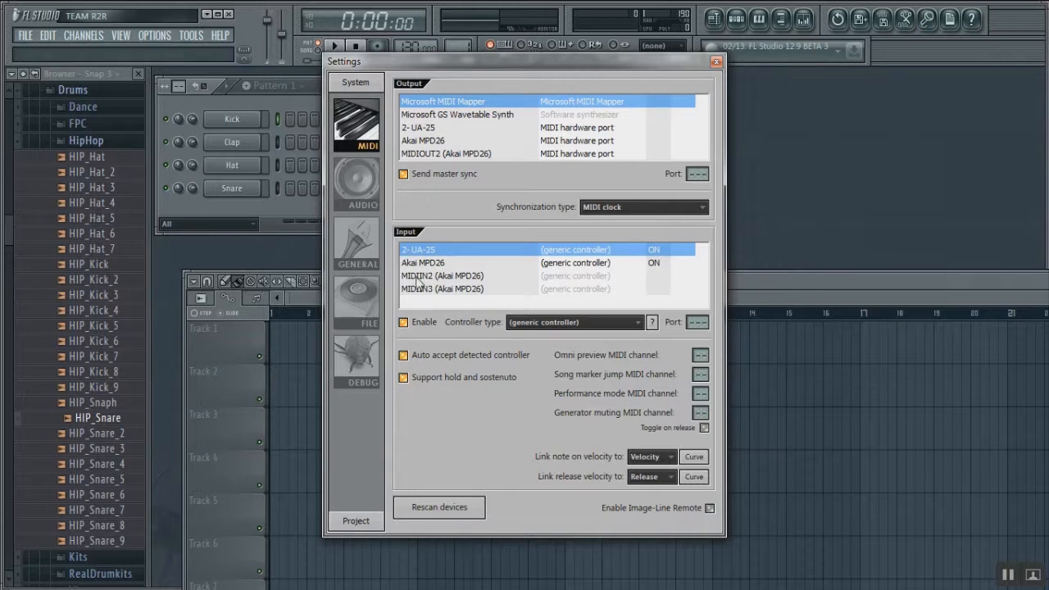
{"action": "mouse_move", "coordinate": [429, 277]}
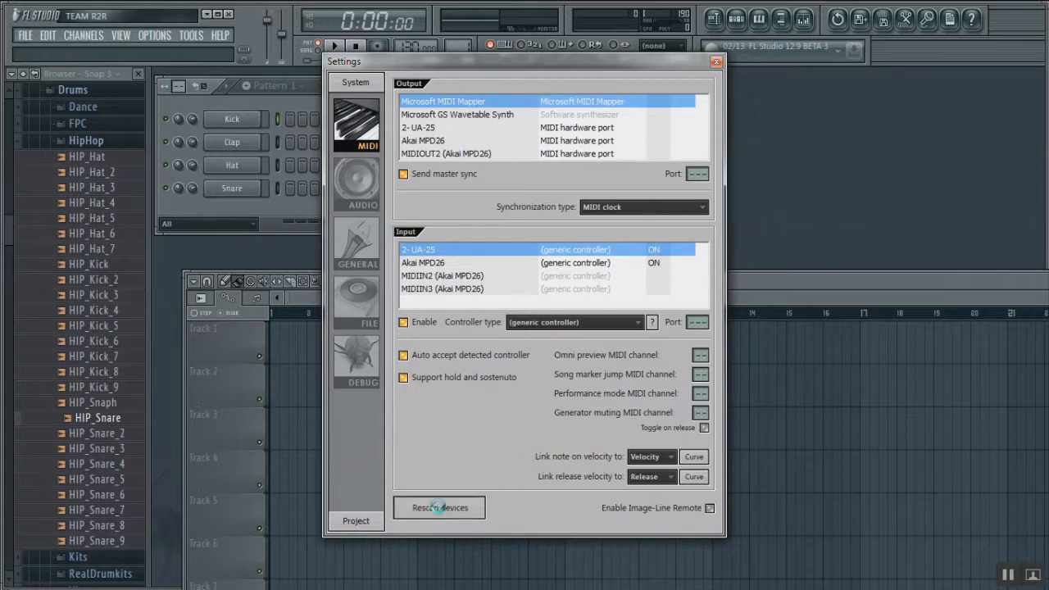
{"action": "left_click", "coordinate": [439, 508]}
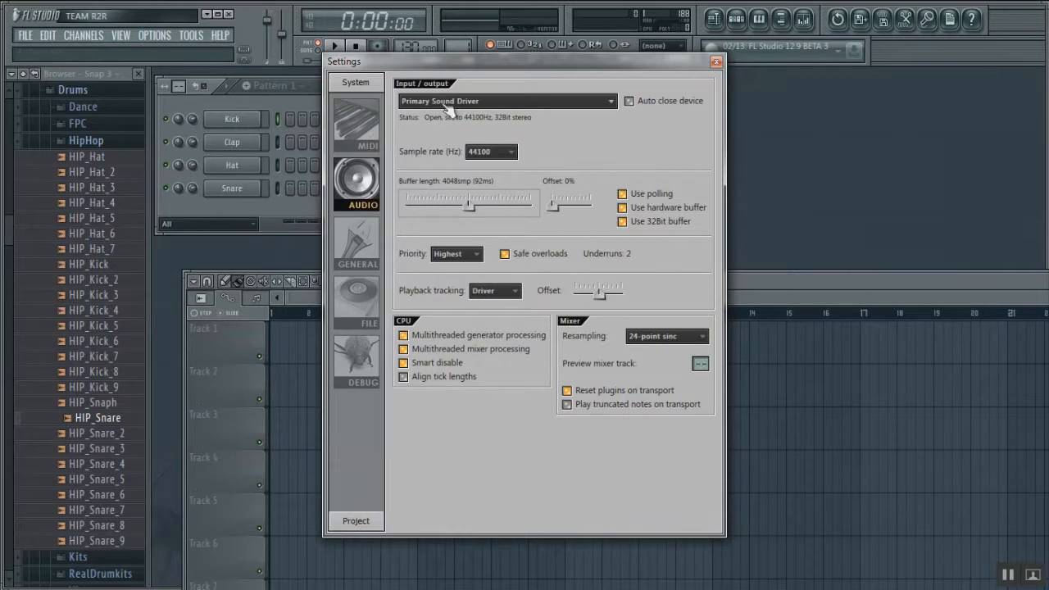
Keep Primary Sound Driver as the audio device and dismiss the settings window.
{"action": "left_click", "coordinate": [506, 101]}
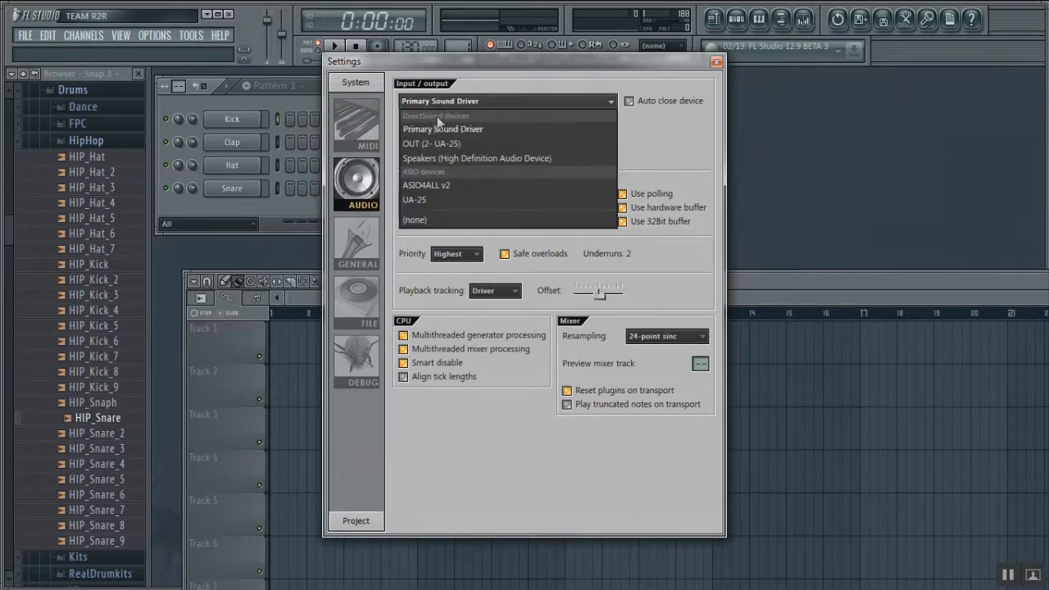
{"action": "mouse_move", "coordinate": [413, 200]}
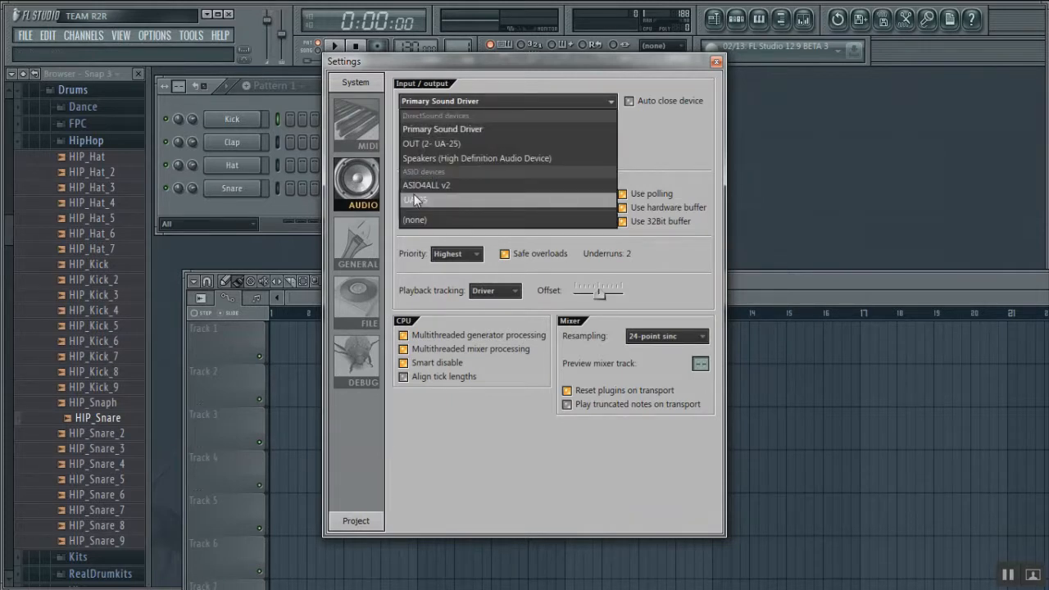
{"action": "mouse_move", "coordinate": [426, 184]}
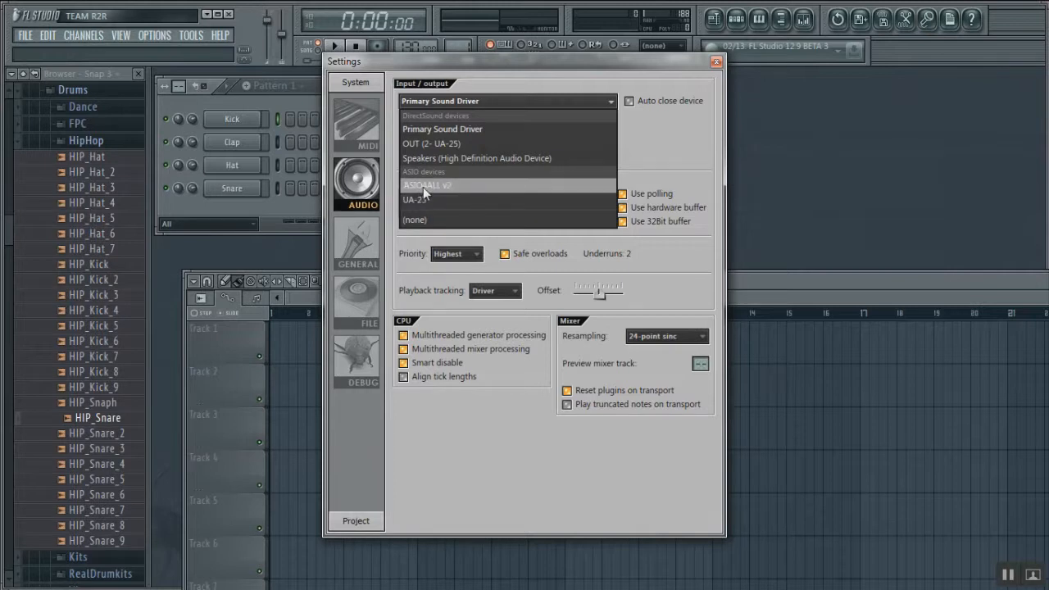
{"action": "mouse_move", "coordinate": [424, 200]}
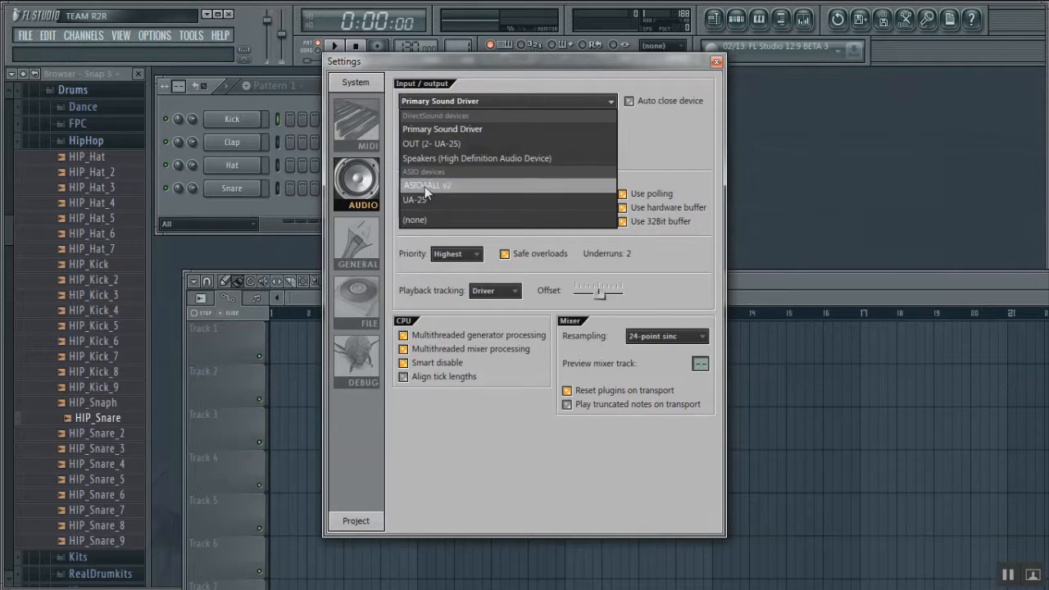
{"action": "mouse_move", "coordinate": [419, 200]}
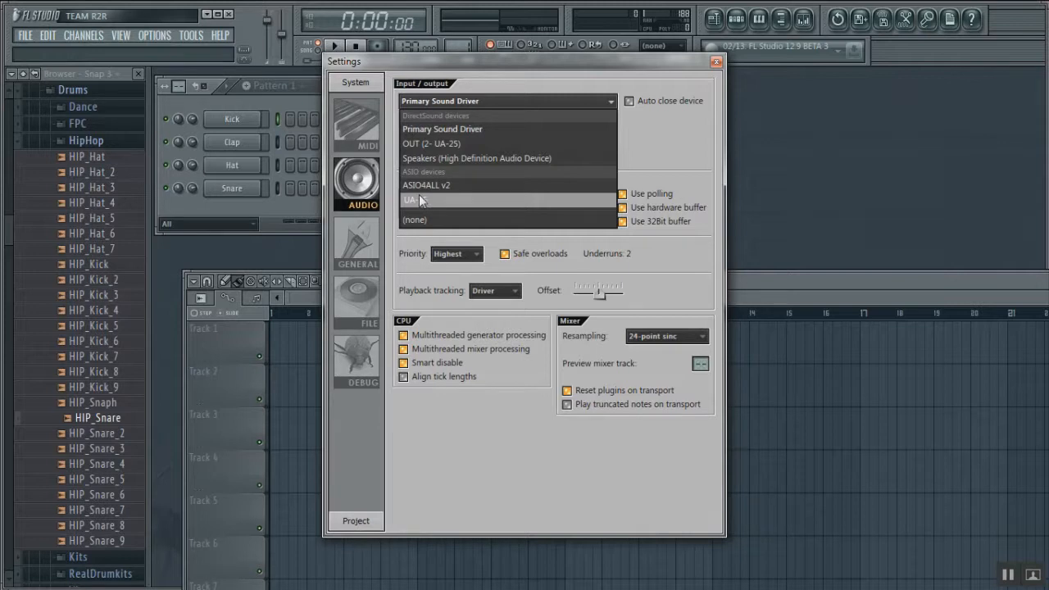
{"action": "mouse_move", "coordinate": [443, 128]}
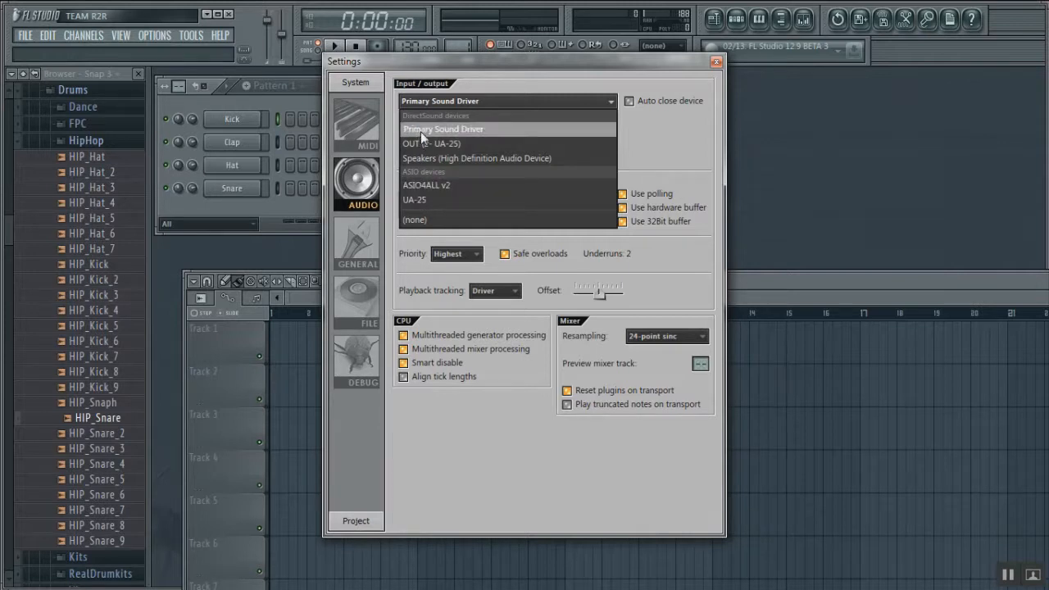
{"action": "left_click", "coordinate": [442, 128]}
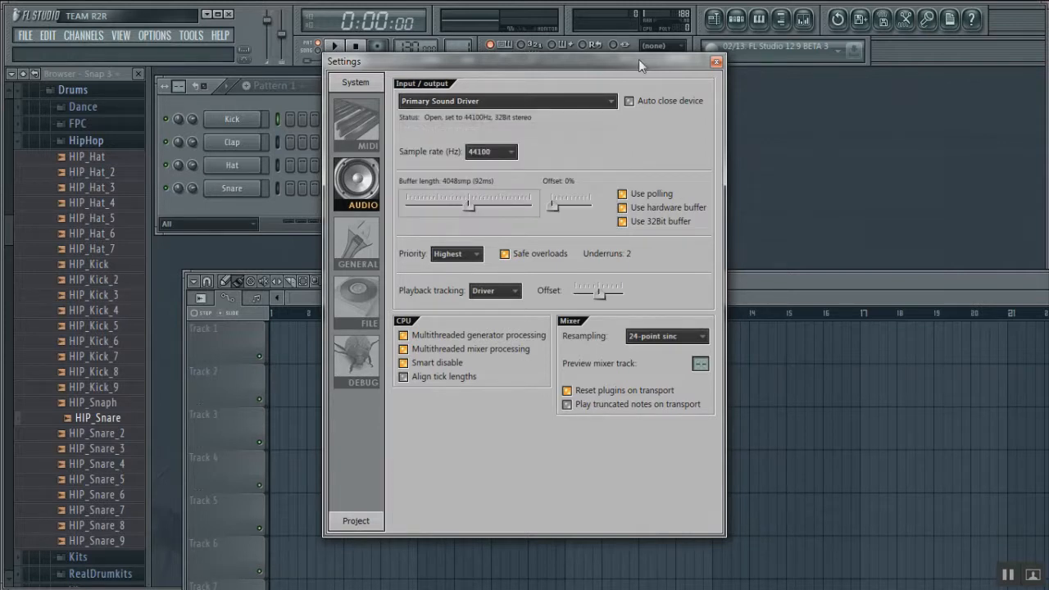
{"action": "left_click", "coordinate": [714, 62]}
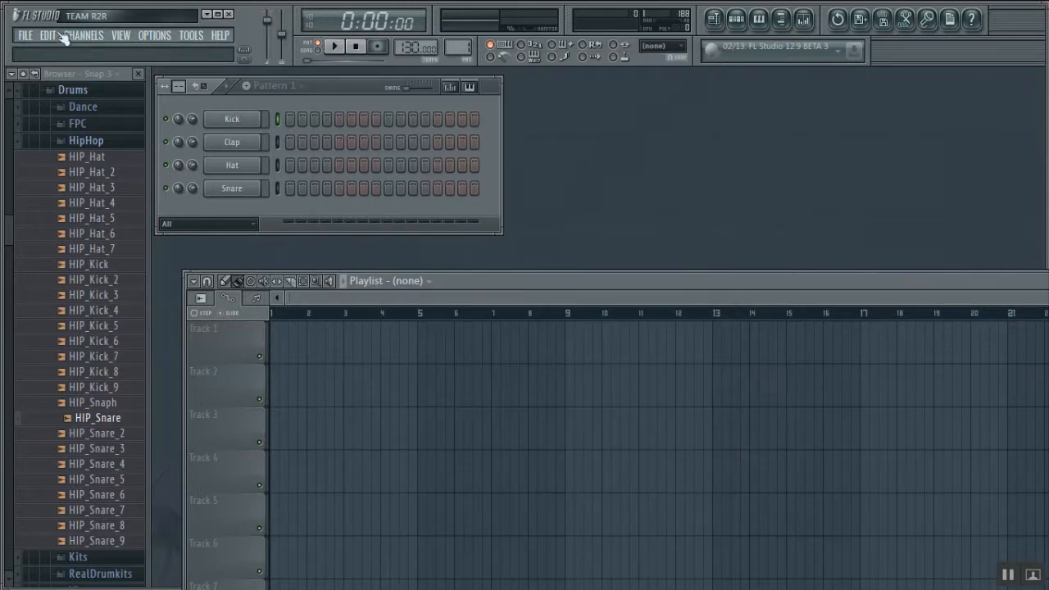
Add an FPC drum channel to the pattern and bring up its editor with the options menu.
{"action": "left_click", "coordinate": [82, 34]}
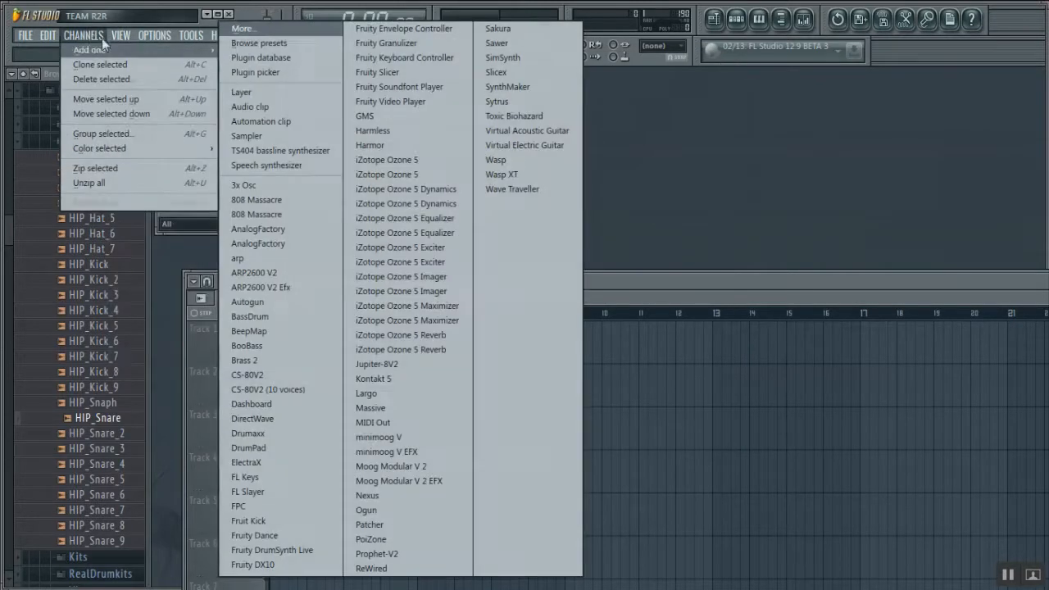
{"action": "mouse_move", "coordinate": [258, 242]}
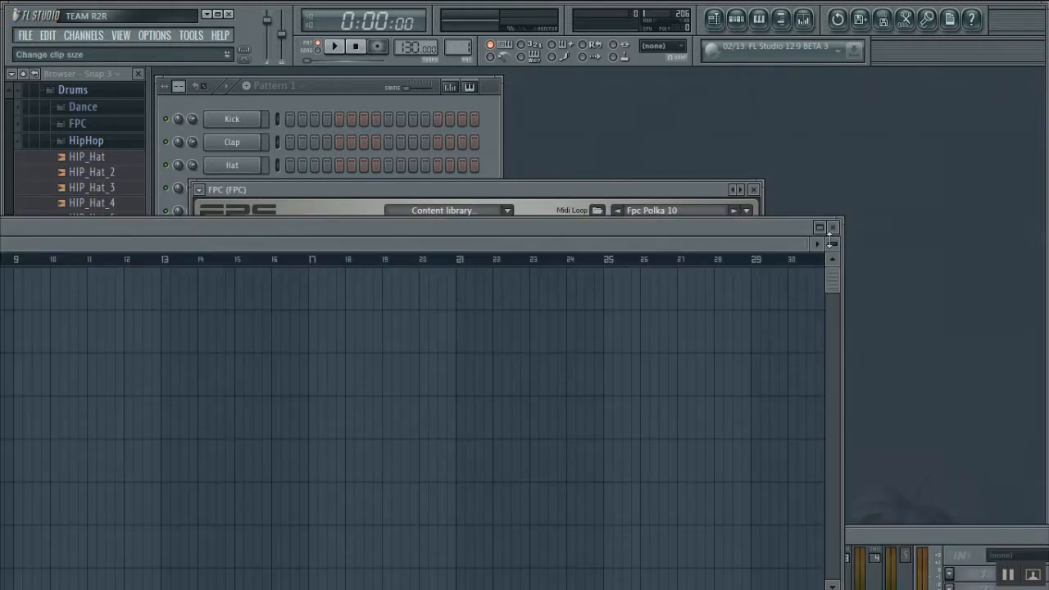
{"action": "left_click", "coordinate": [832, 226]}
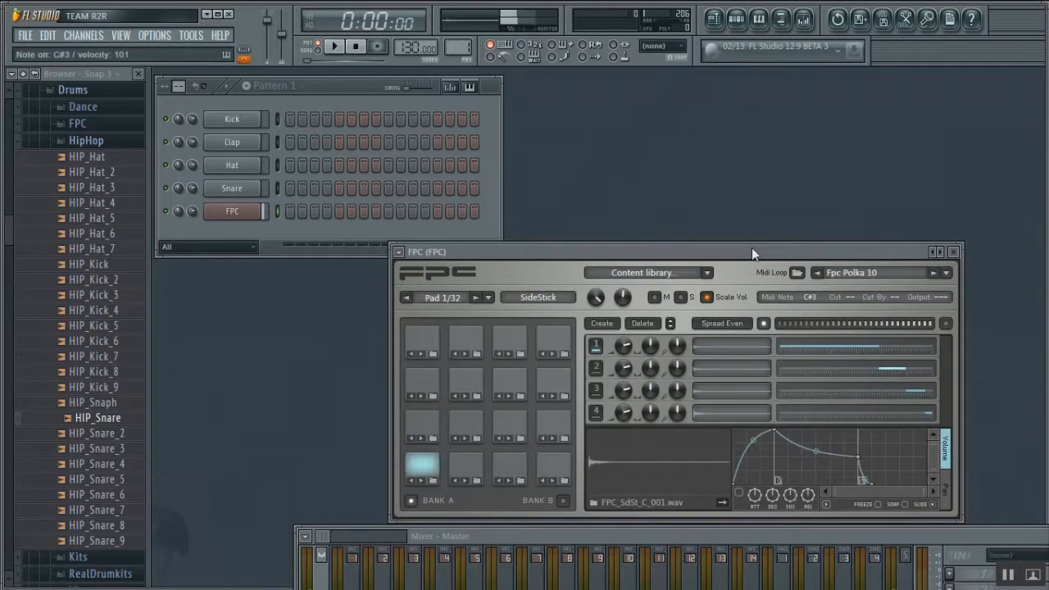
{"action": "left_click", "coordinate": [423, 465]}
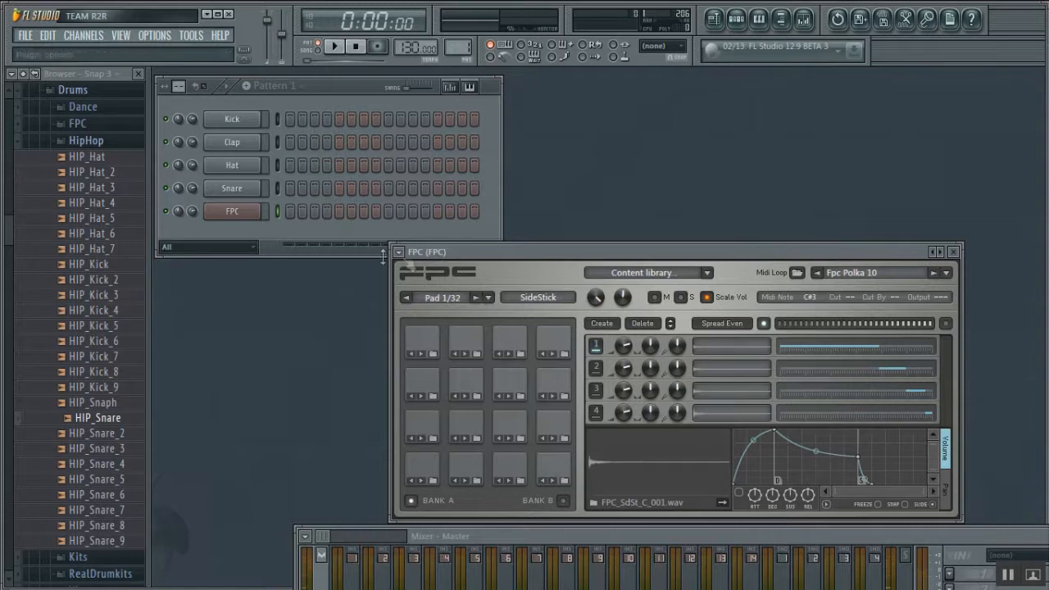
{"action": "left_click", "coordinate": [398, 252]}
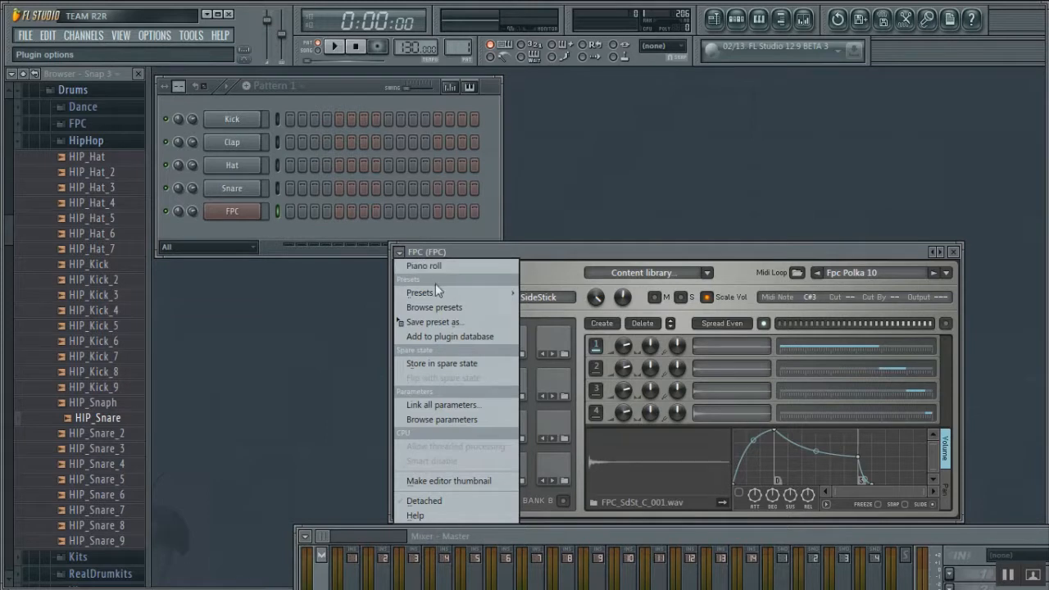
{"action": "mouse_move", "coordinate": [432, 308]}
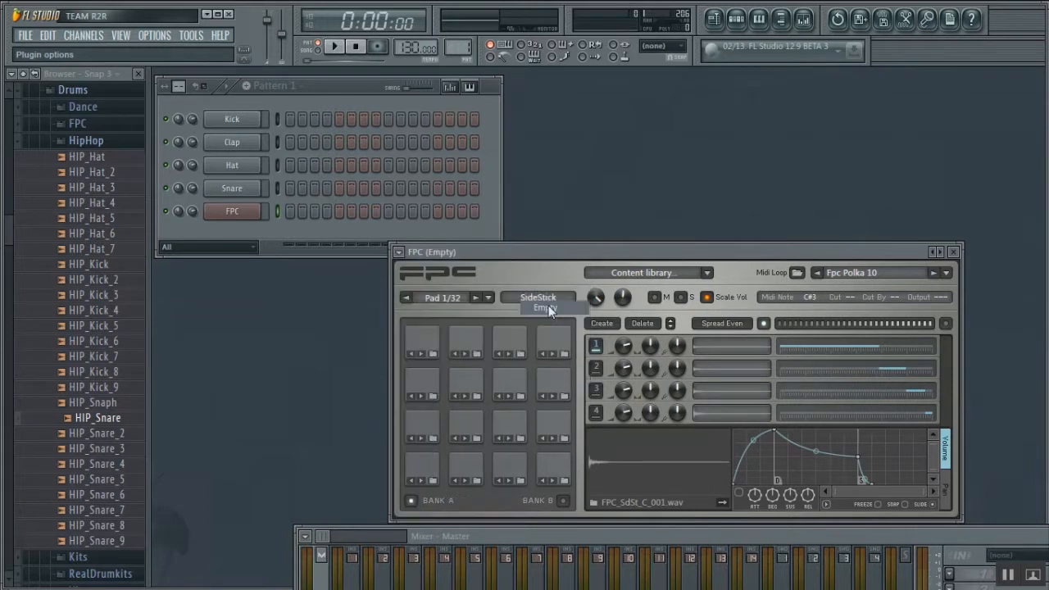
Load FPC's Empty preset so all pads are cleared.
{"action": "left_click", "coordinate": [544, 308]}
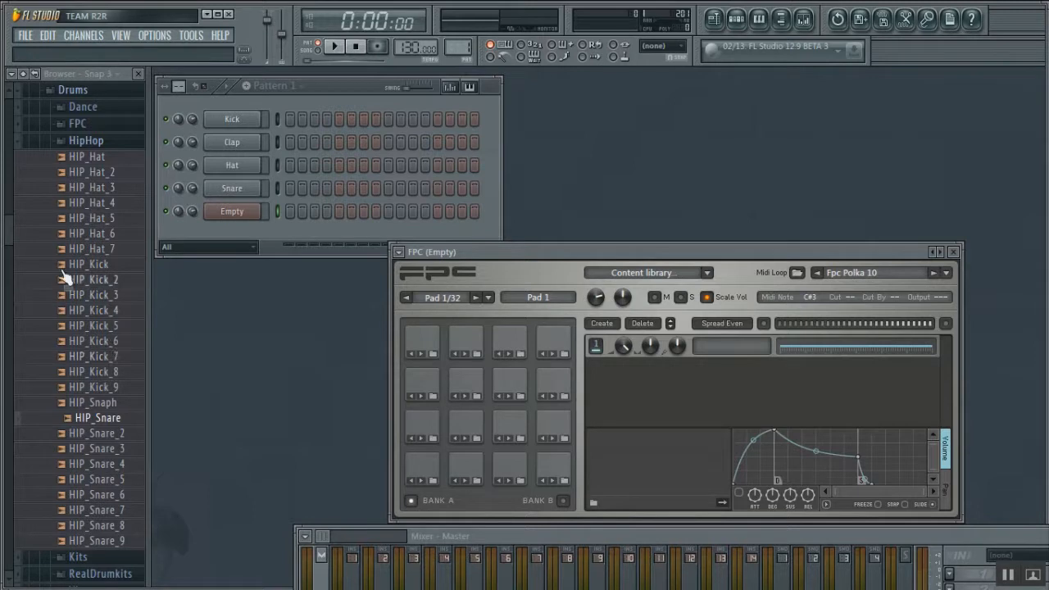
Place HIP_Snare on the second pad and HIP_Hat on the third pad.
{"action": "left_click_drag", "start_coordinate": [88, 264], "coordinate": [385, 478]}
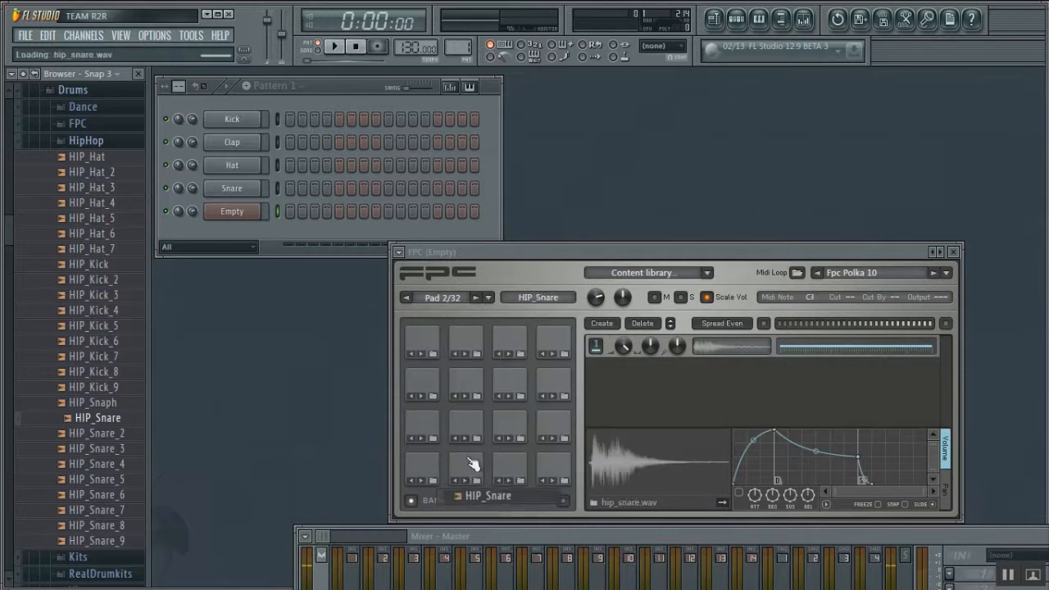
{"action": "left_click", "coordinate": [92, 157]}
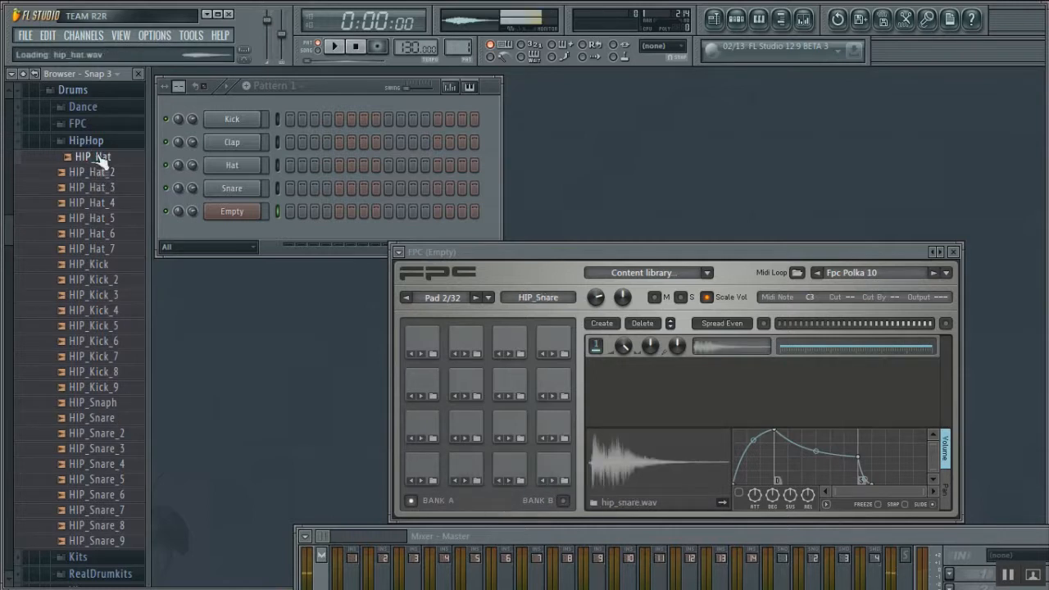
{"action": "left_click", "coordinate": [91, 157]}
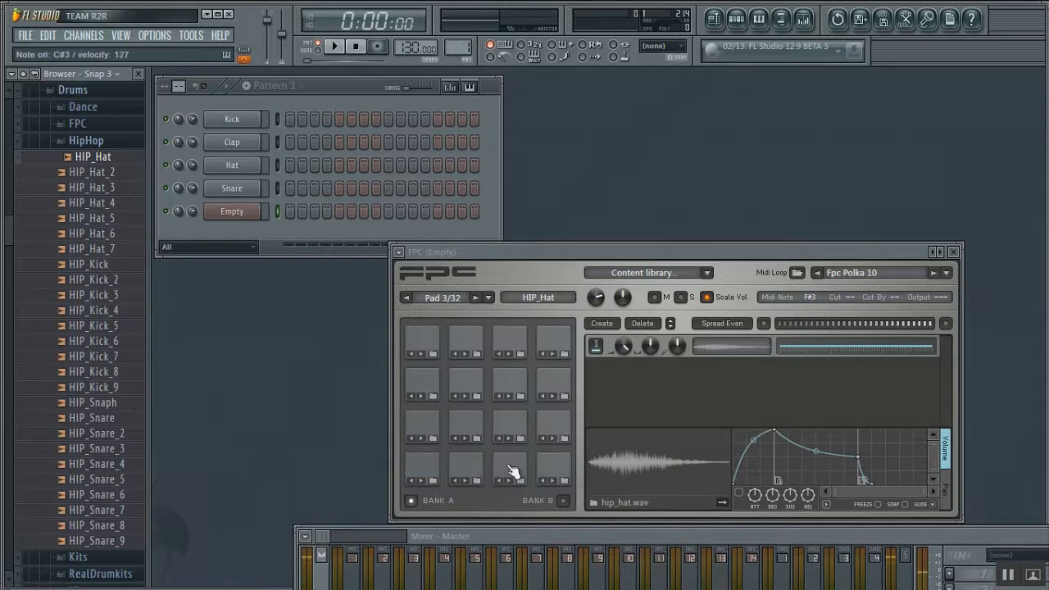
Audition the hi-hat and neighbouring drum pads to check the loaded samples.
{"action": "left_click", "coordinate": [465, 467]}
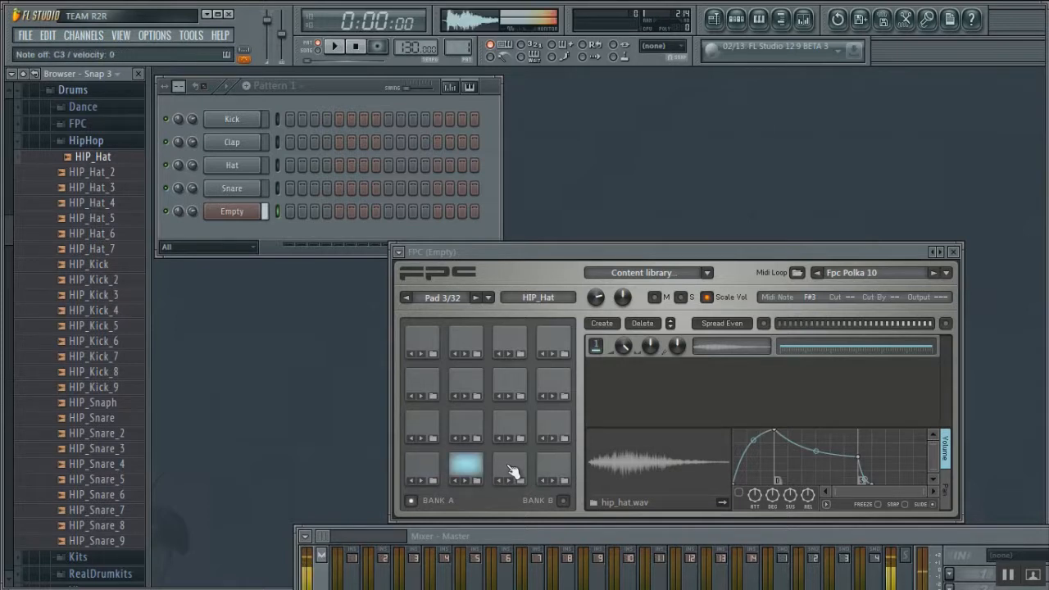
{"action": "left_click", "coordinate": [508, 467]}
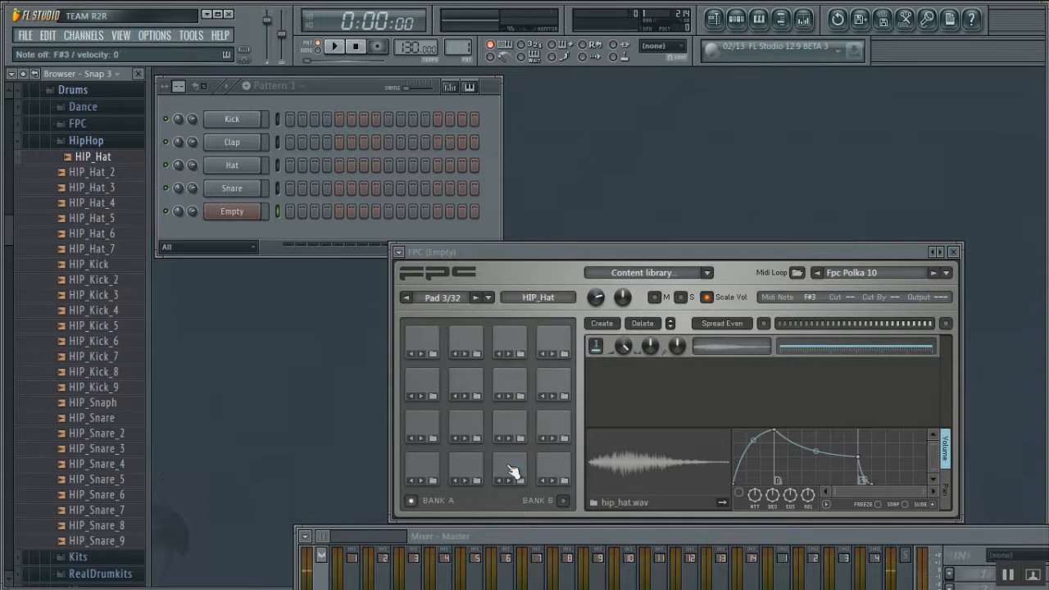
{"action": "mouse_move", "coordinate": [492, 282]}
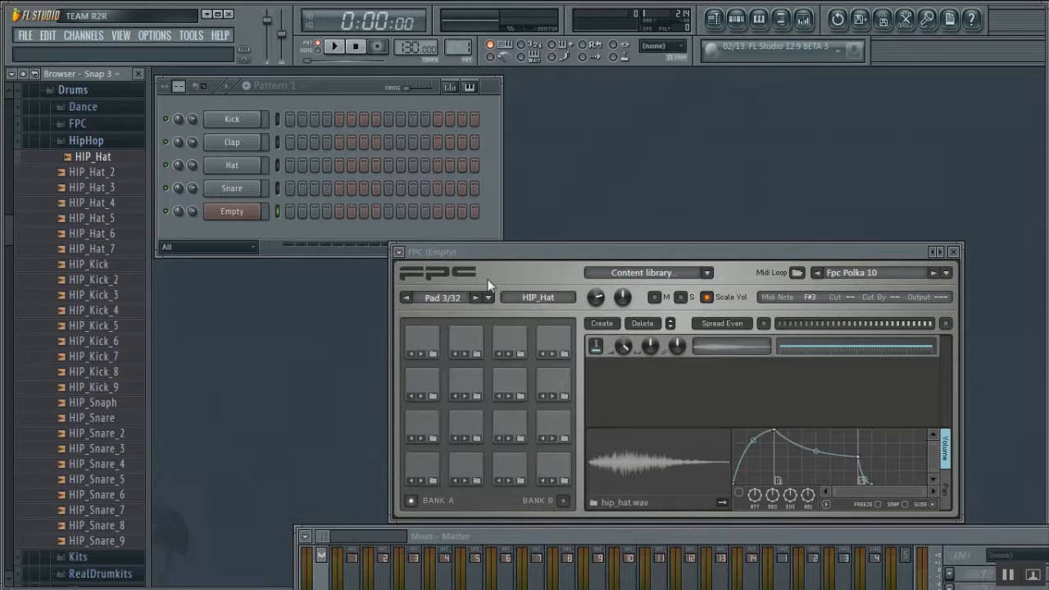
{"action": "left_click", "coordinate": [465, 465]}
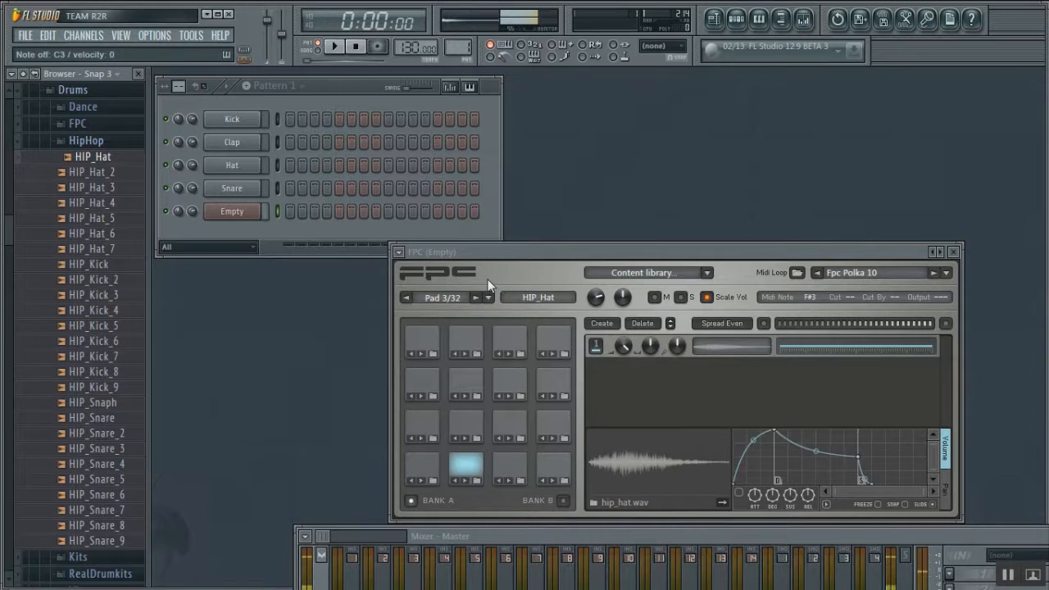
{"action": "left_click", "coordinate": [466, 465]}
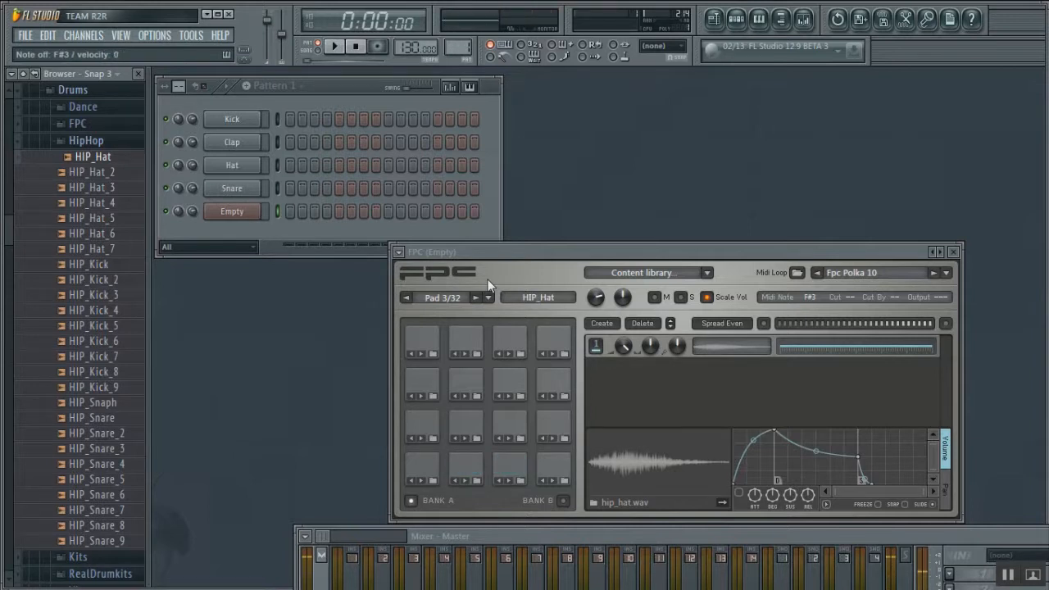